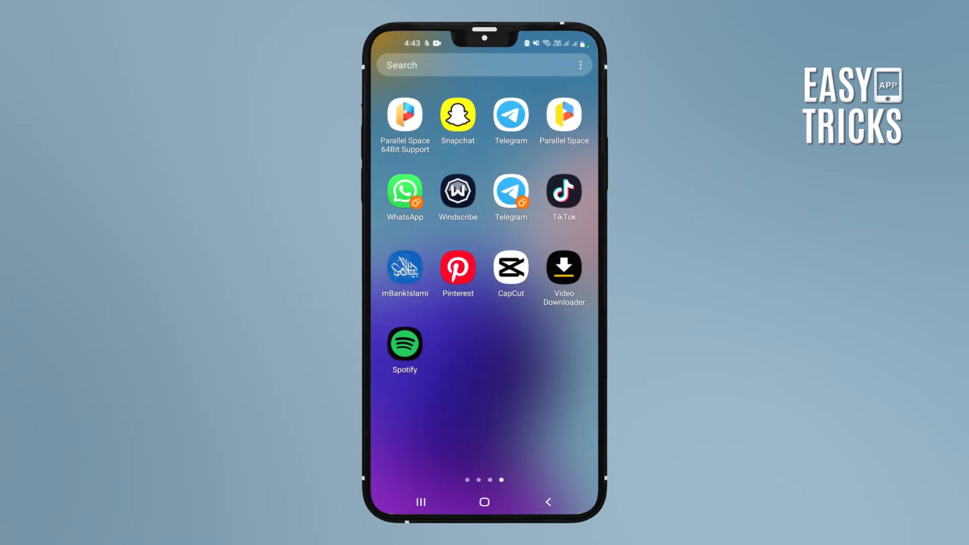
- Launch Snapchat and record a video of the laptop keyboard into the post-capture editor
click(458, 115)
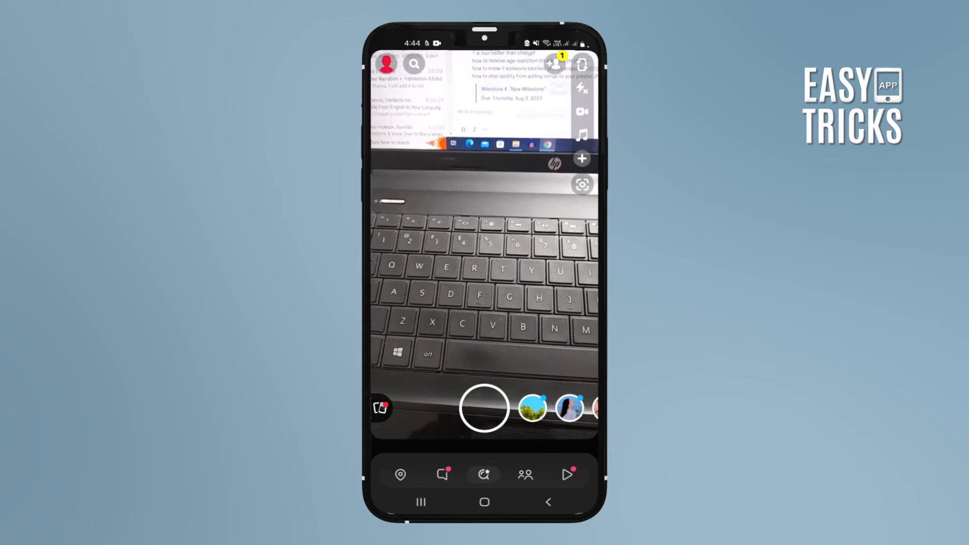
click(485, 408)
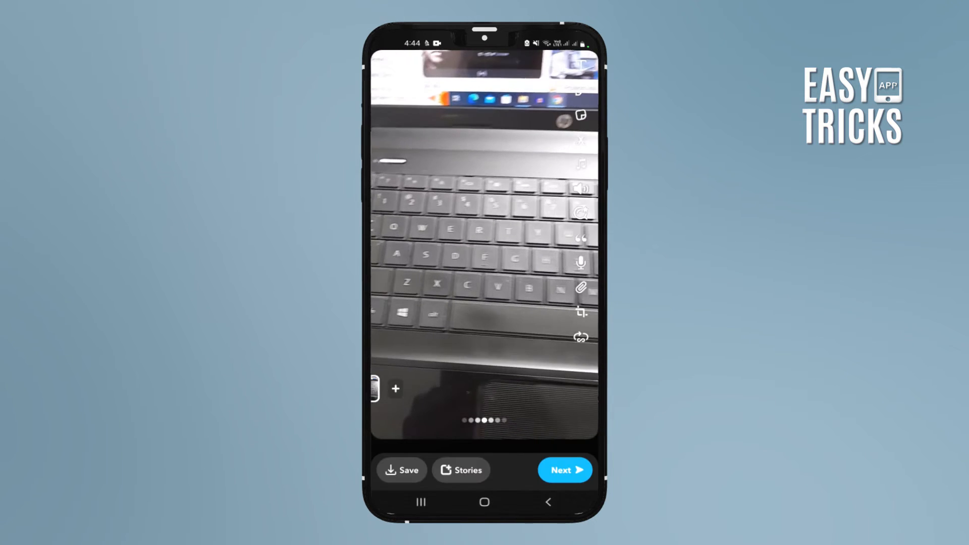